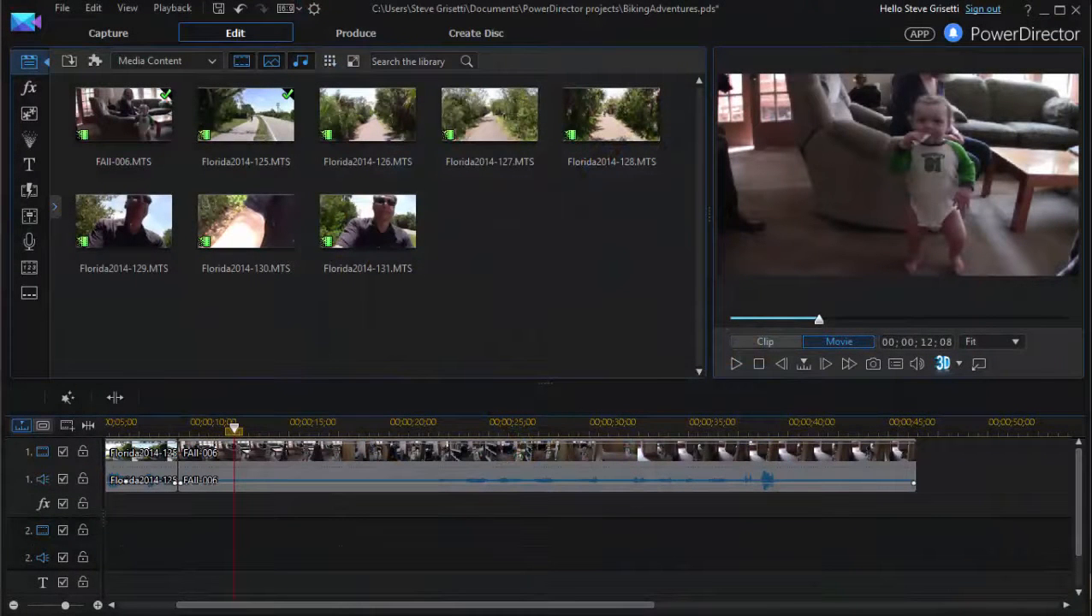
{"action": "mouse_move", "coordinate": [791, 565]}
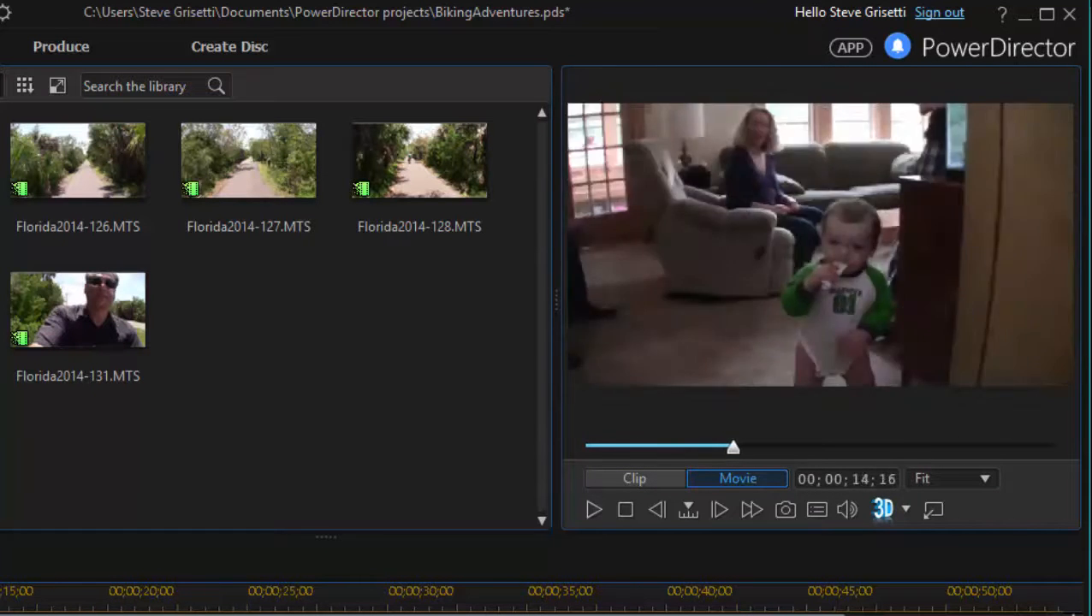
Skim the preview slider through the FAII-006 toddler footage.
{"action": "left_click_drag", "start_coordinate": [732, 446], "coordinate": [762, 446]}
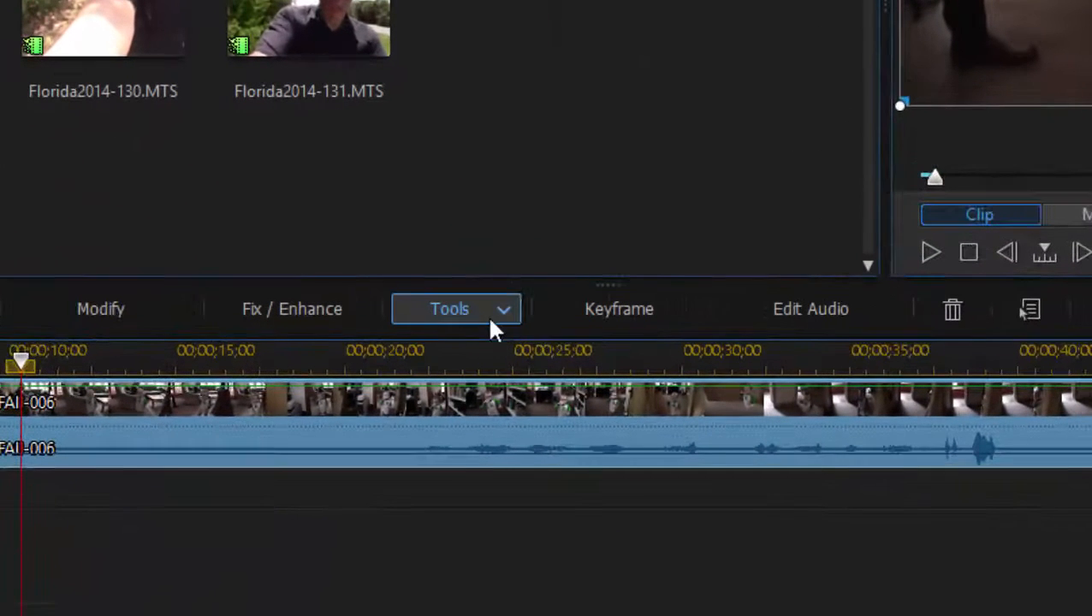
Open Tools > Motion Tracker on the toddler clip and place the tracking box on him.
{"action": "left_click", "coordinate": [449, 309]}
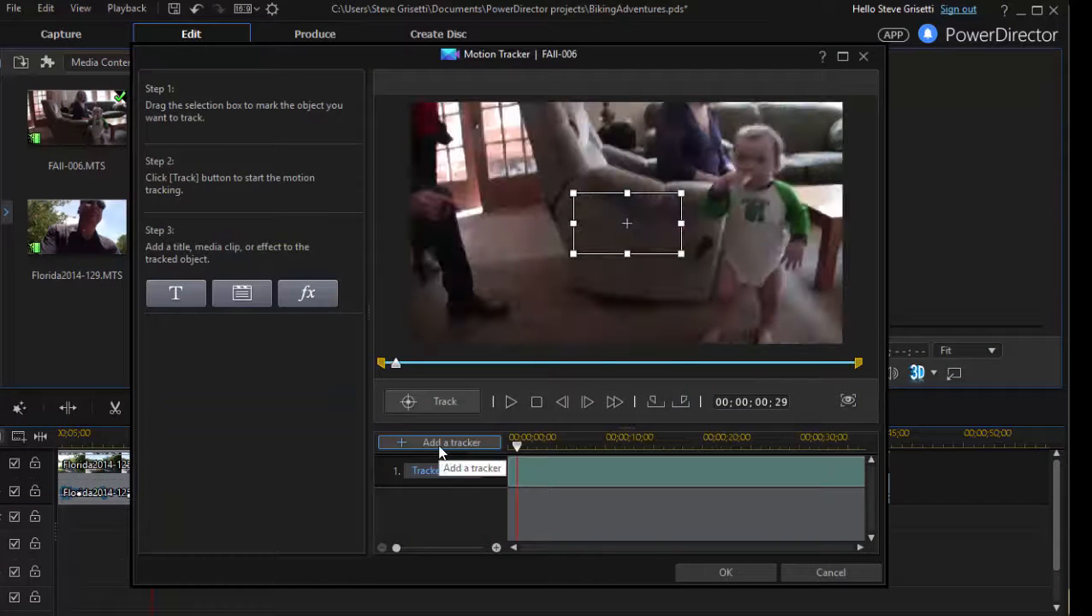
{"action": "left_click", "coordinate": [451, 442]}
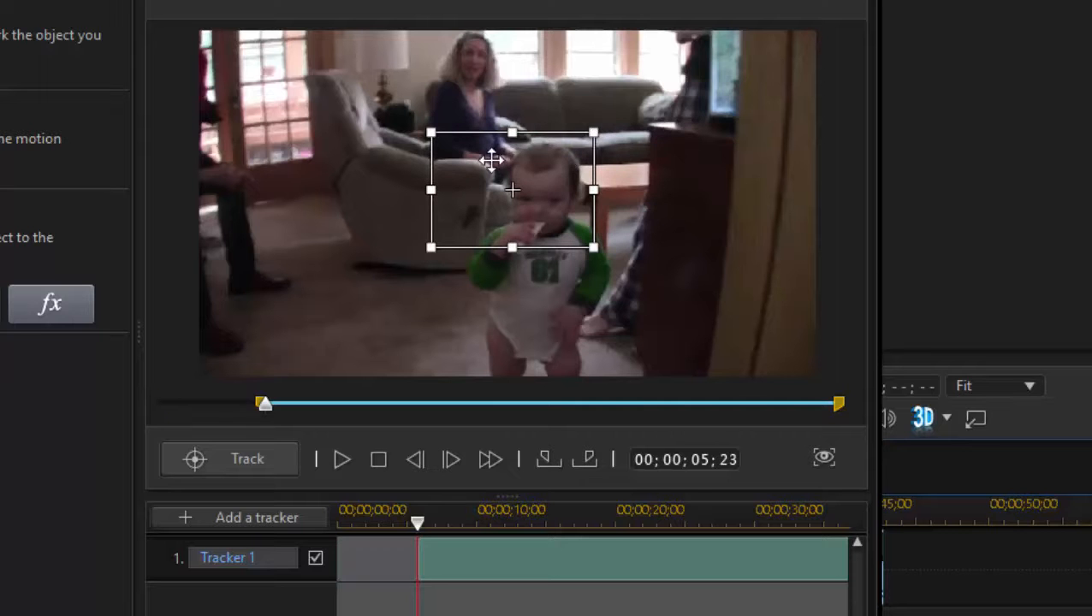
{"action": "mouse_move", "coordinate": [436, 261]}
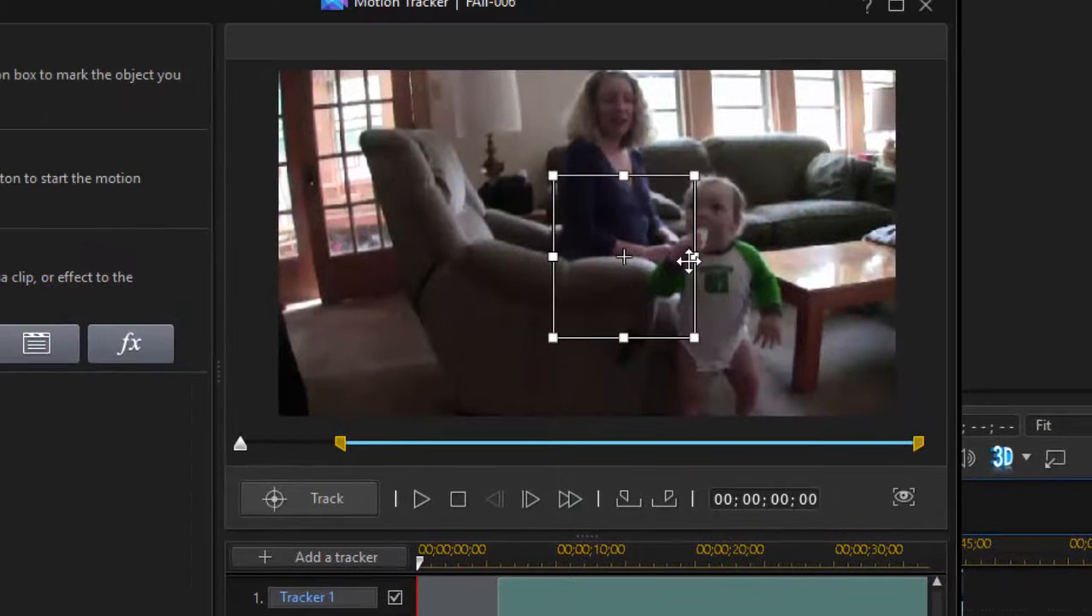
Fit the tracking box around the toddler's head and track him to the clip end.
{"action": "left_click_drag", "start_coordinate": [623, 256], "coordinate": [714, 244]}
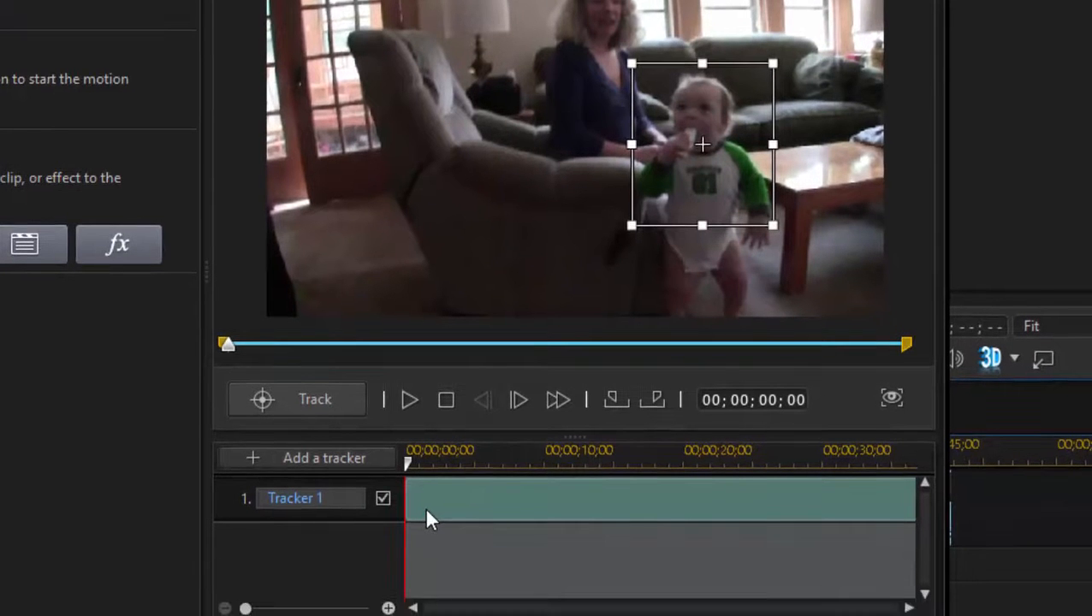
{"action": "mouse_move", "coordinate": [439, 513]}
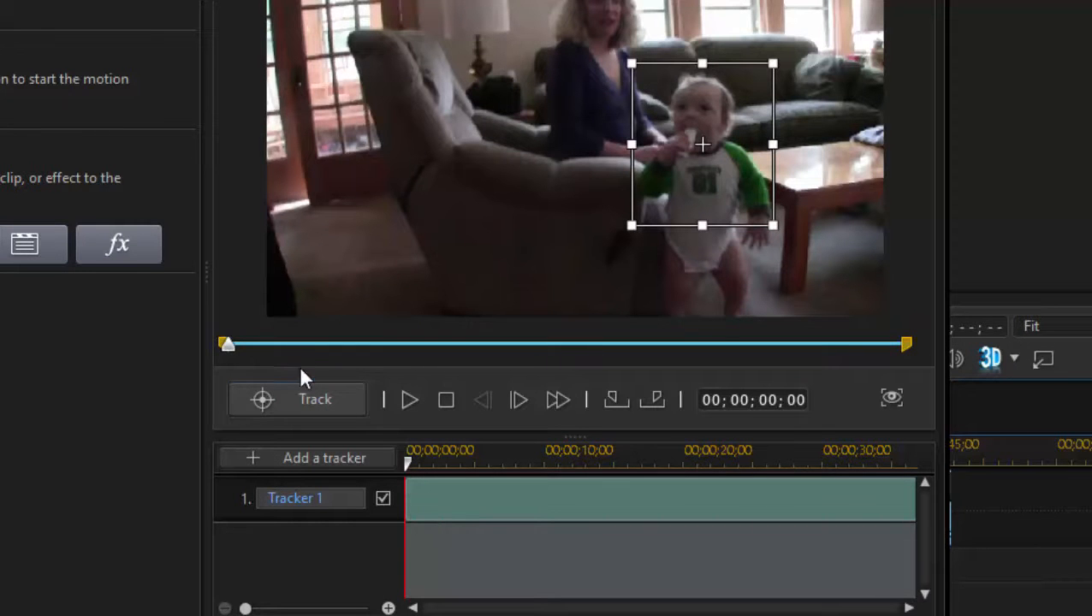
{"action": "left_click", "coordinate": [296, 399]}
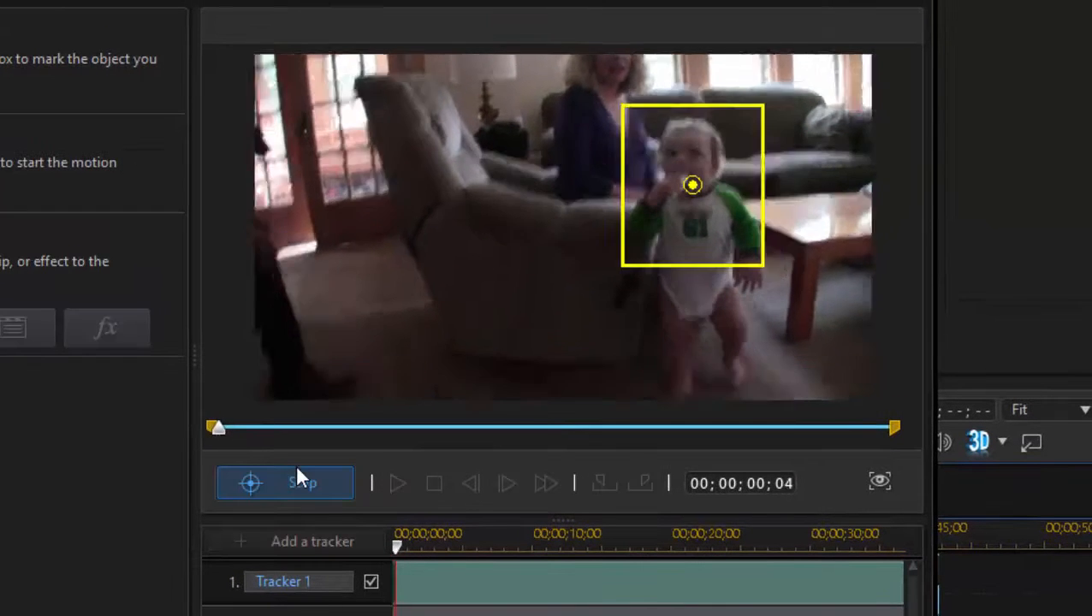
{"action": "left_click", "coordinate": [249, 482]}
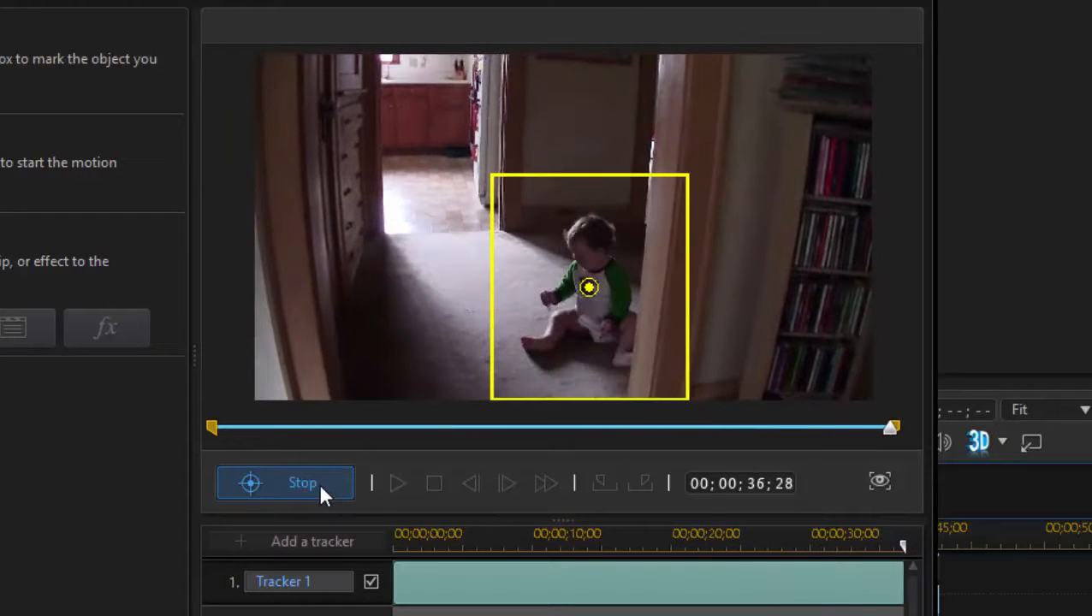
{"action": "left_click", "coordinate": [284, 483]}
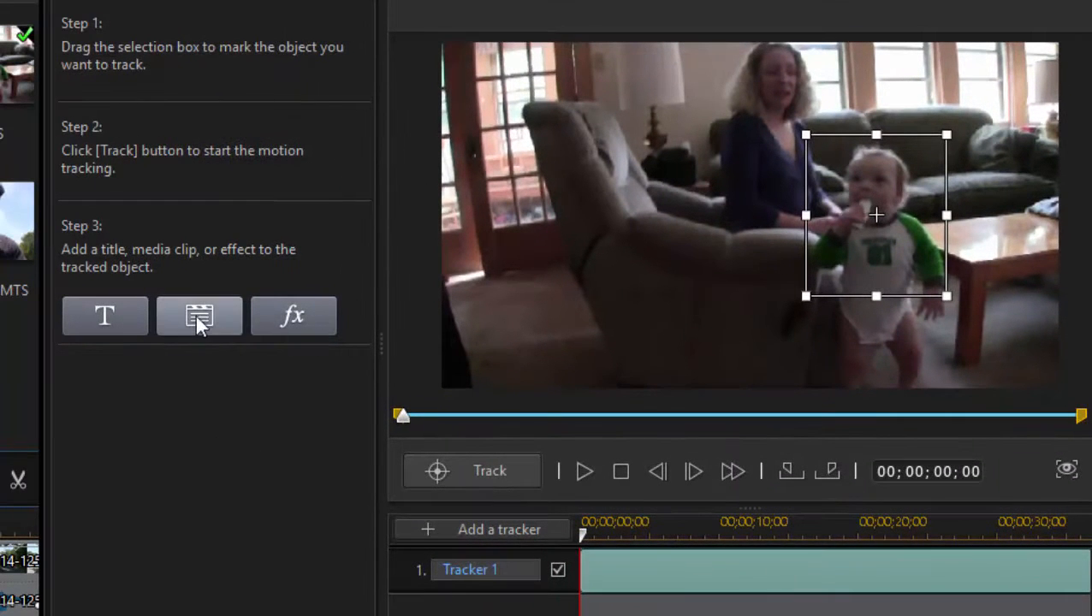
{"action": "mouse_move", "coordinate": [199, 316]}
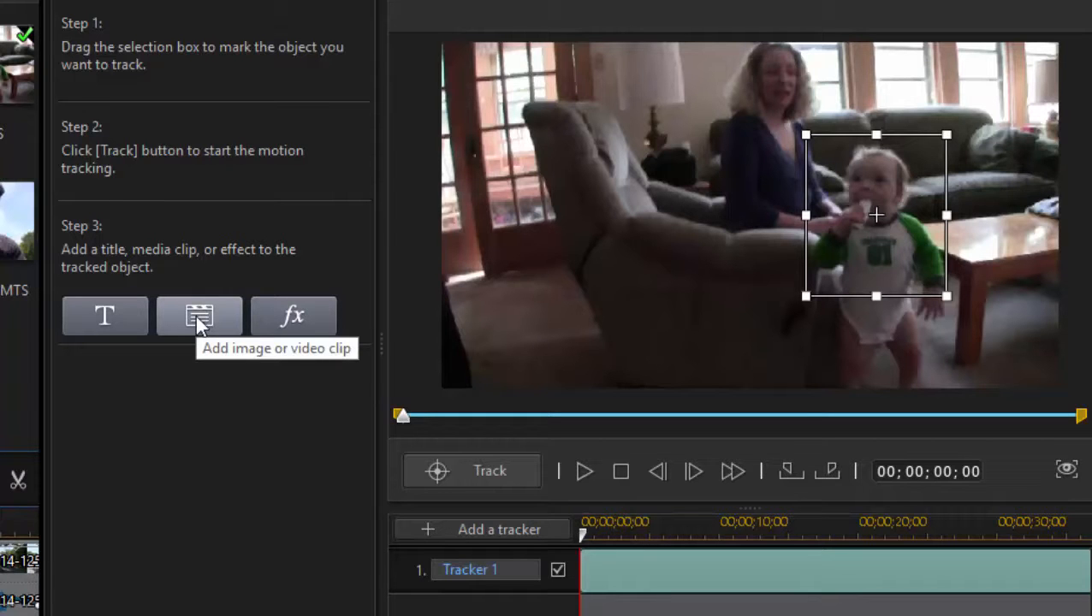
{"action": "mouse_move", "coordinate": [199, 315]}
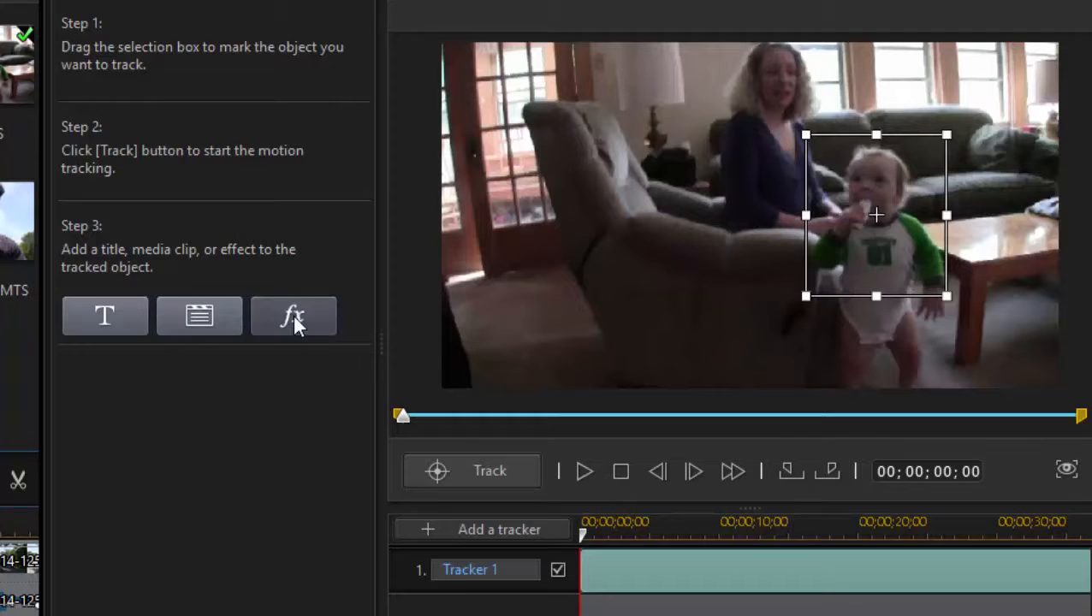
Add an fx effect to the tracked toddler and switch it from Mosaic to Spotlight.
{"action": "left_click", "coordinate": [292, 316]}
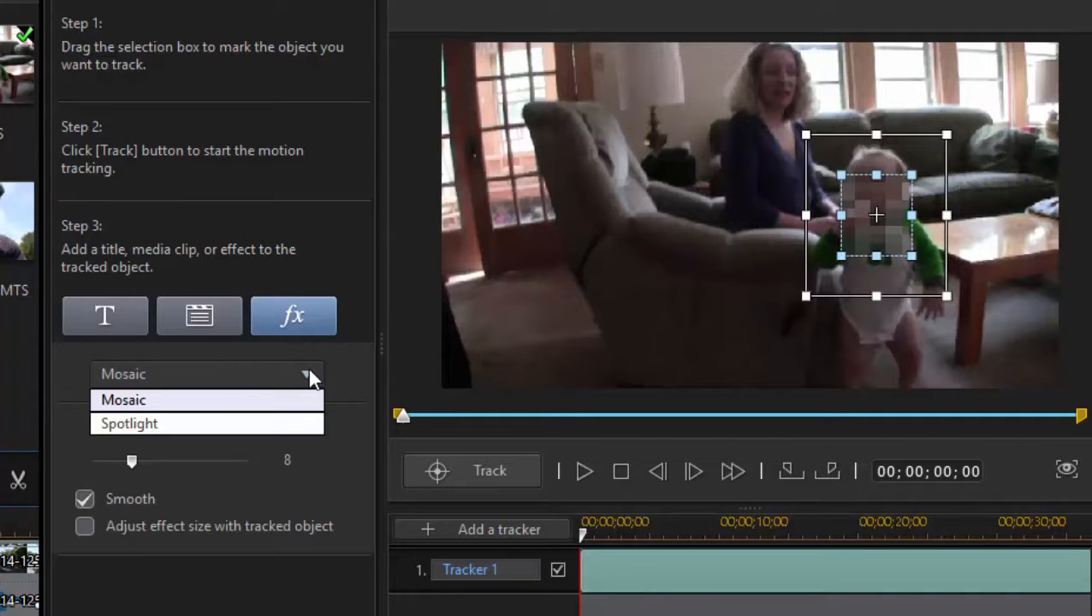
{"action": "left_click", "coordinate": [123, 399]}
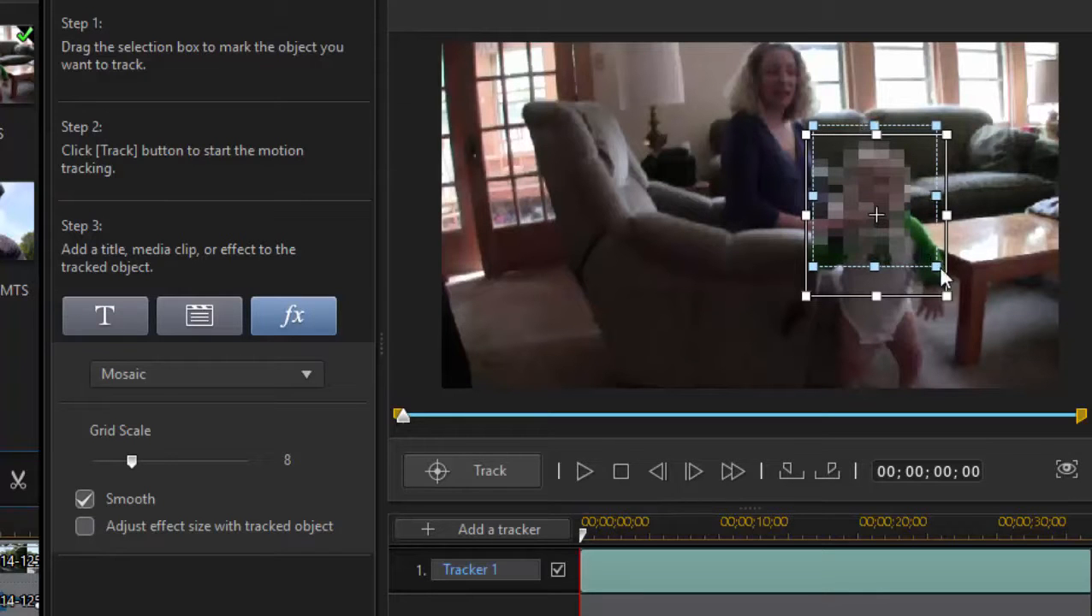
{"action": "left_click", "coordinate": [205, 374]}
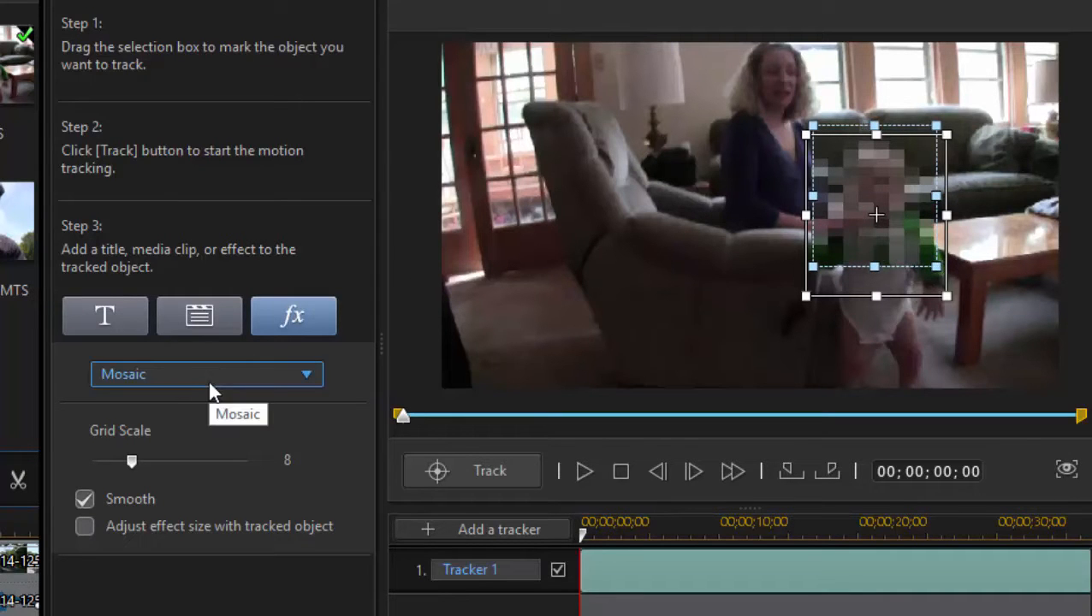
{"action": "left_click", "coordinate": [207, 374]}
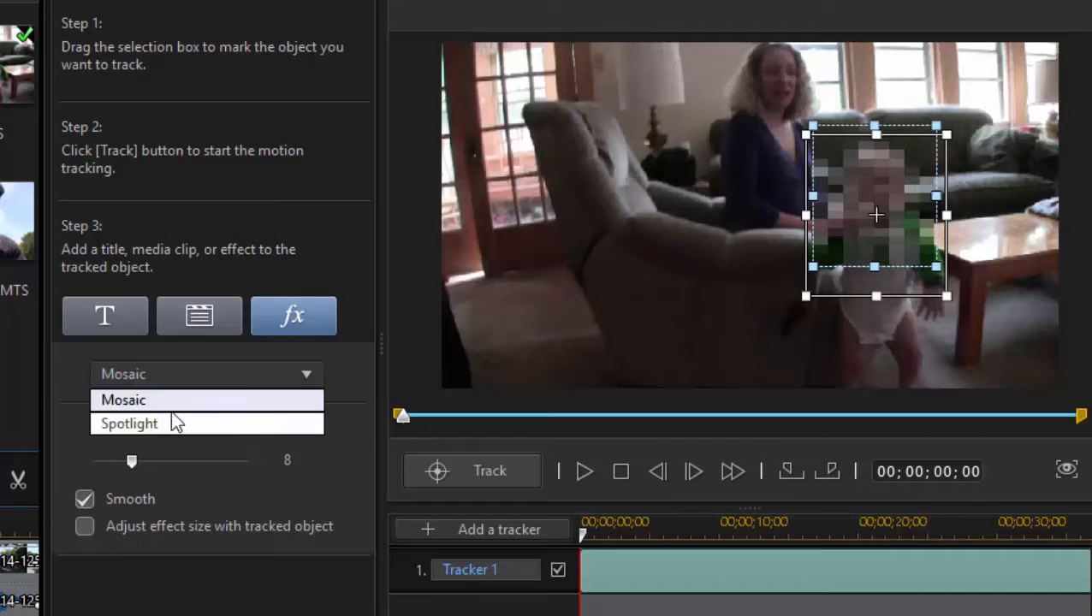
{"action": "left_click", "coordinate": [129, 423]}
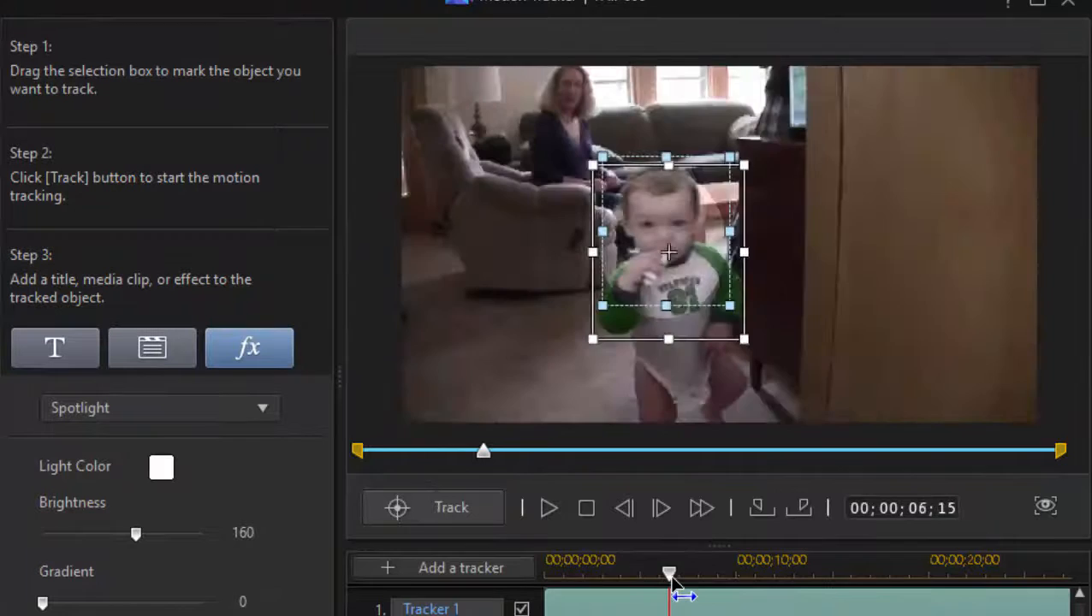
Drag the playhead back to an earlier moment near the clip start.
{"action": "left_click_drag", "start_coordinate": [670, 573], "coordinate": [573, 573]}
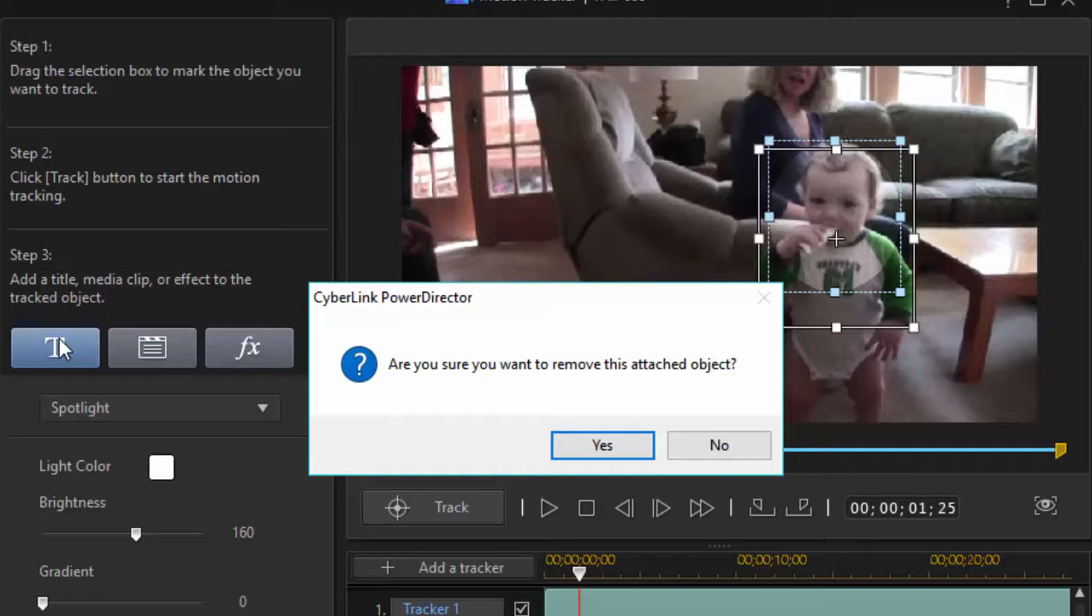
{"action": "mouse_move", "coordinate": [740, 560]}
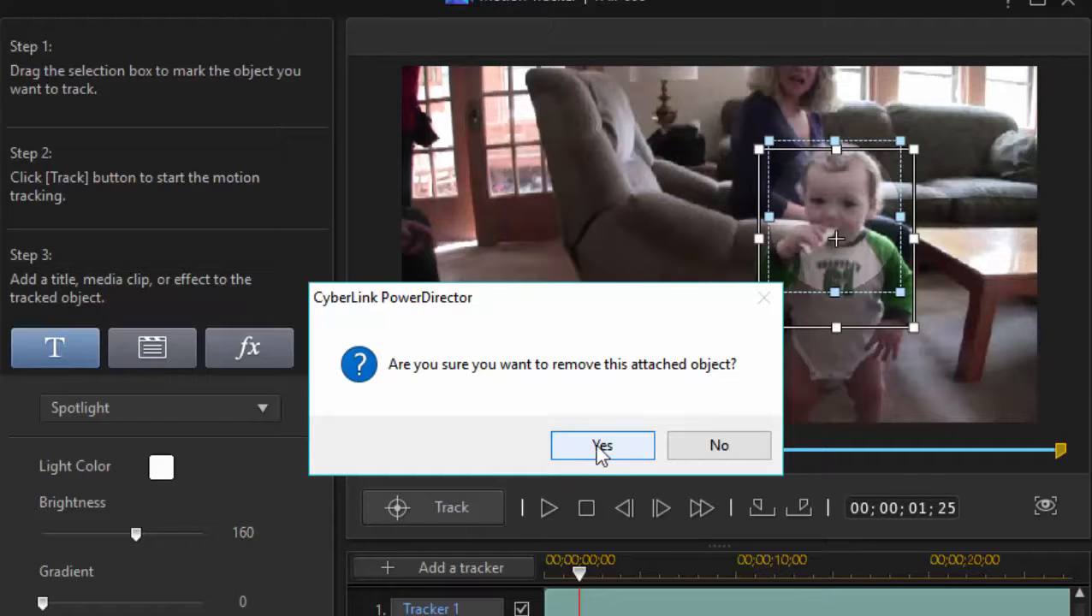
Confirm removing the spotlight and enter the title text 'Jason'.
{"action": "left_click", "coordinate": [601, 445]}
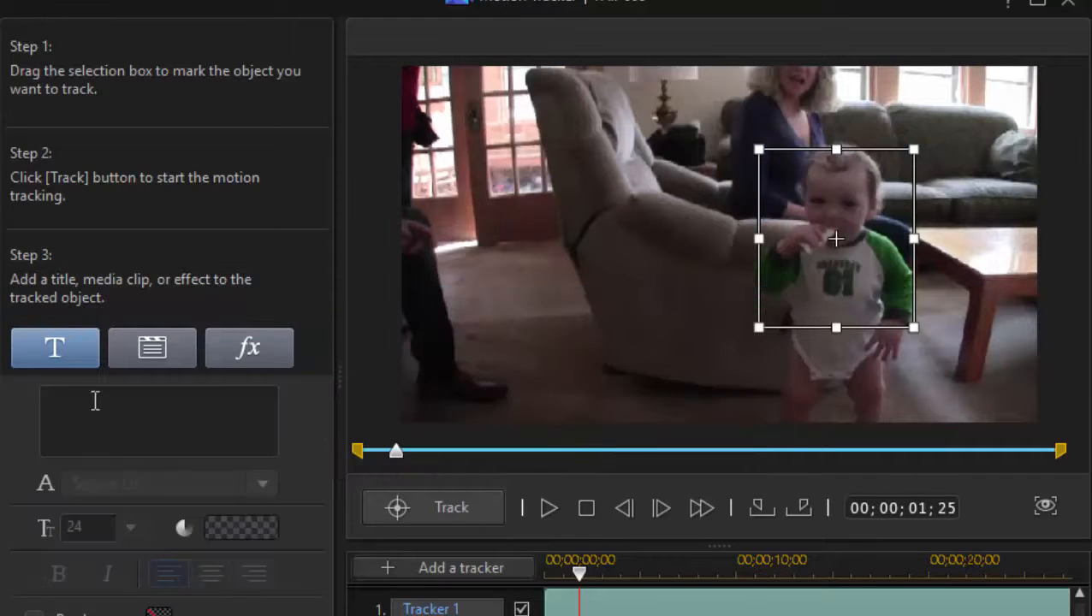
{"action": "type", "text": "j"}
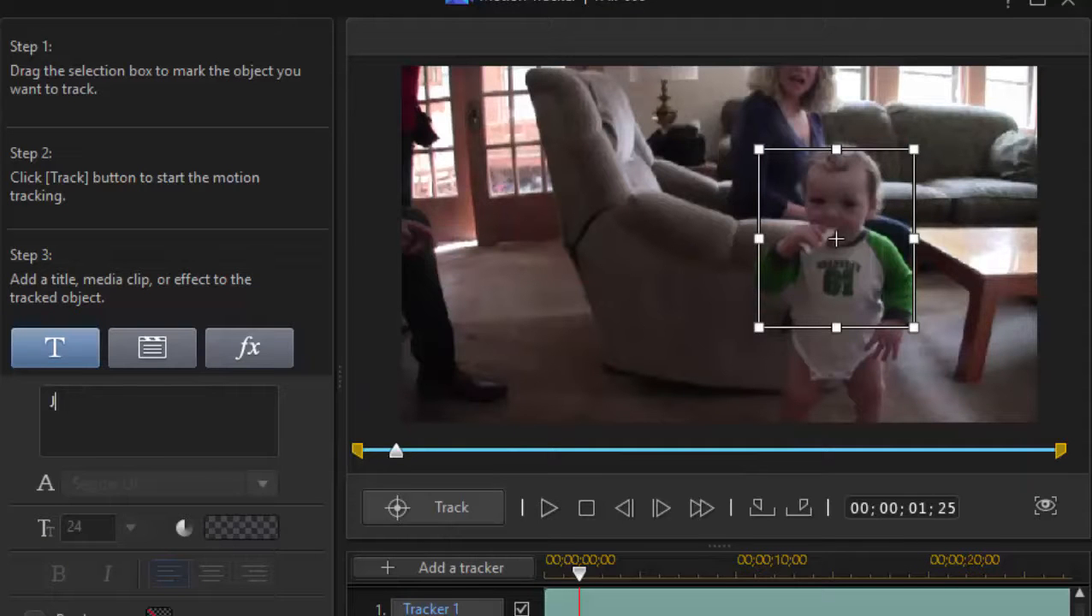
{"action": "type", "text": "ason"}
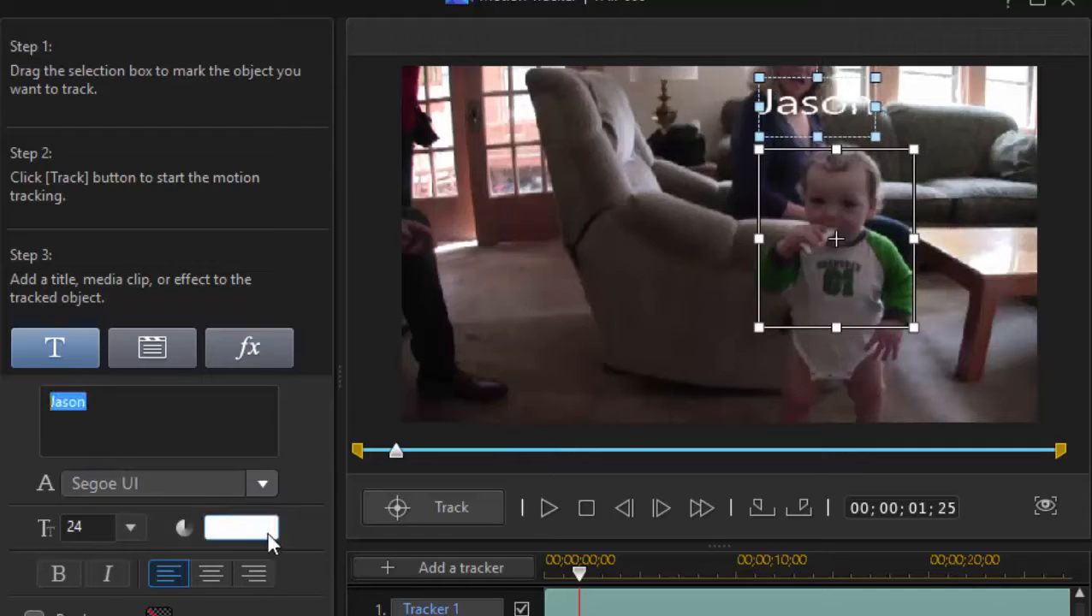
Colour the Jason title light salmon pink from the Color dialog's basic colours.
{"action": "left_click", "coordinate": [241, 528]}
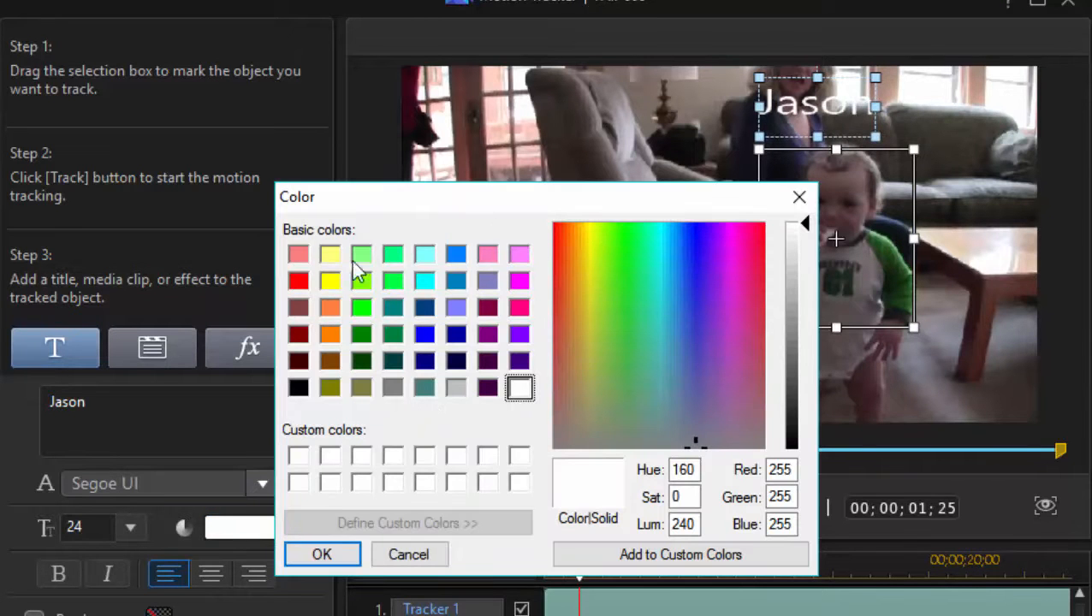
{"action": "left_click", "coordinate": [298, 253]}
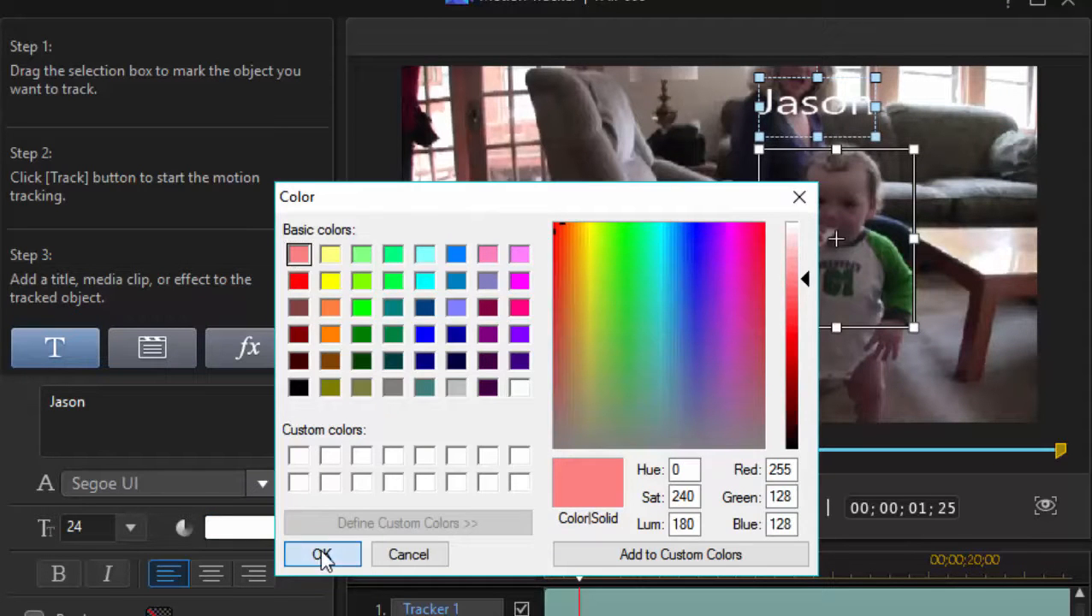
{"action": "left_click", "coordinate": [322, 555]}
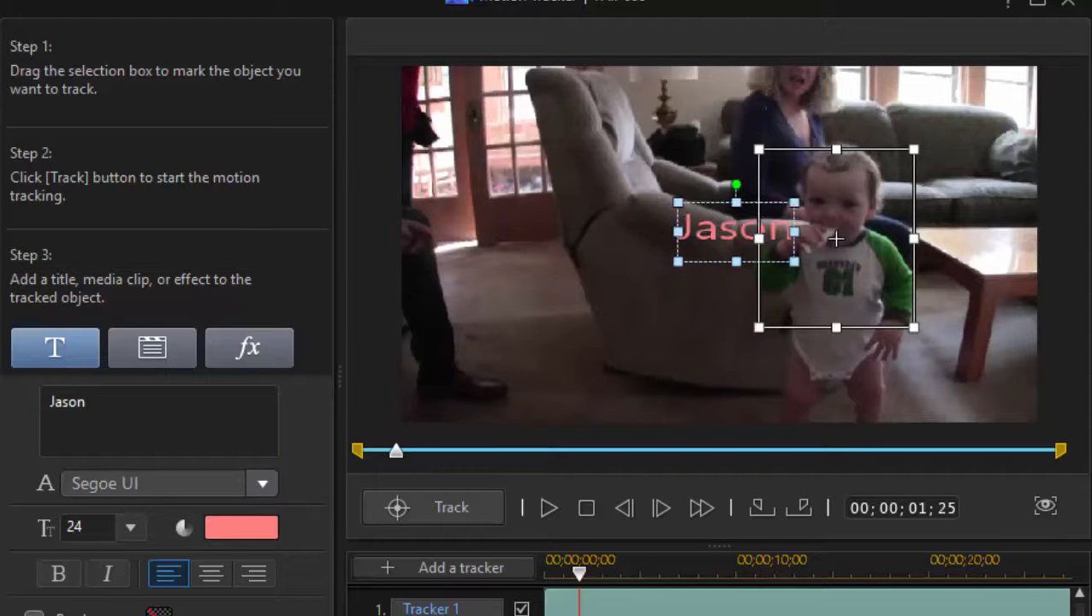
{"action": "mouse_move", "coordinate": [808, 364]}
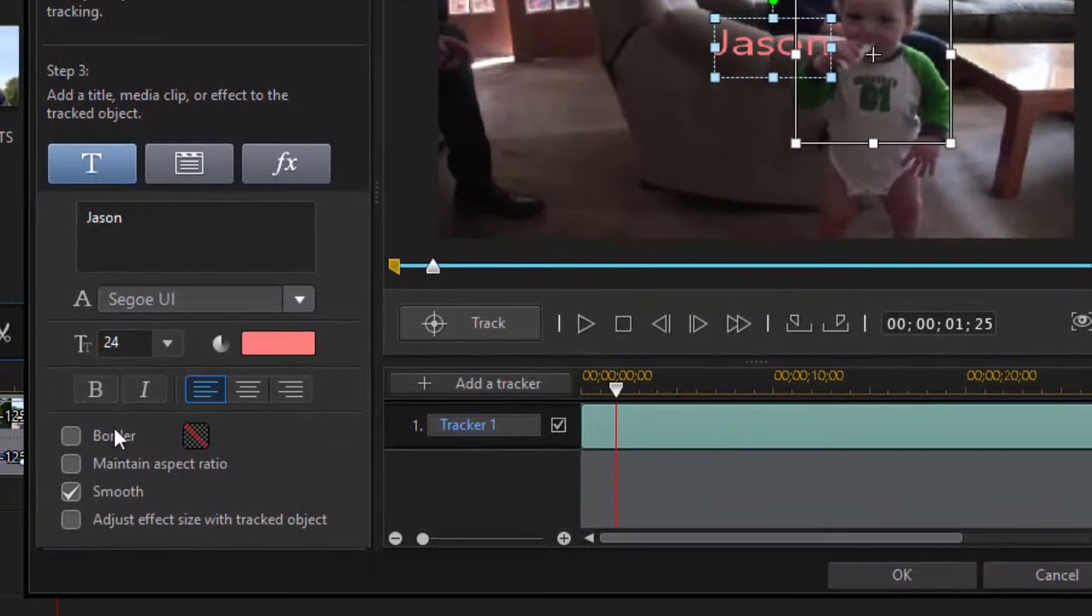
{"action": "mouse_move", "coordinate": [126, 480]}
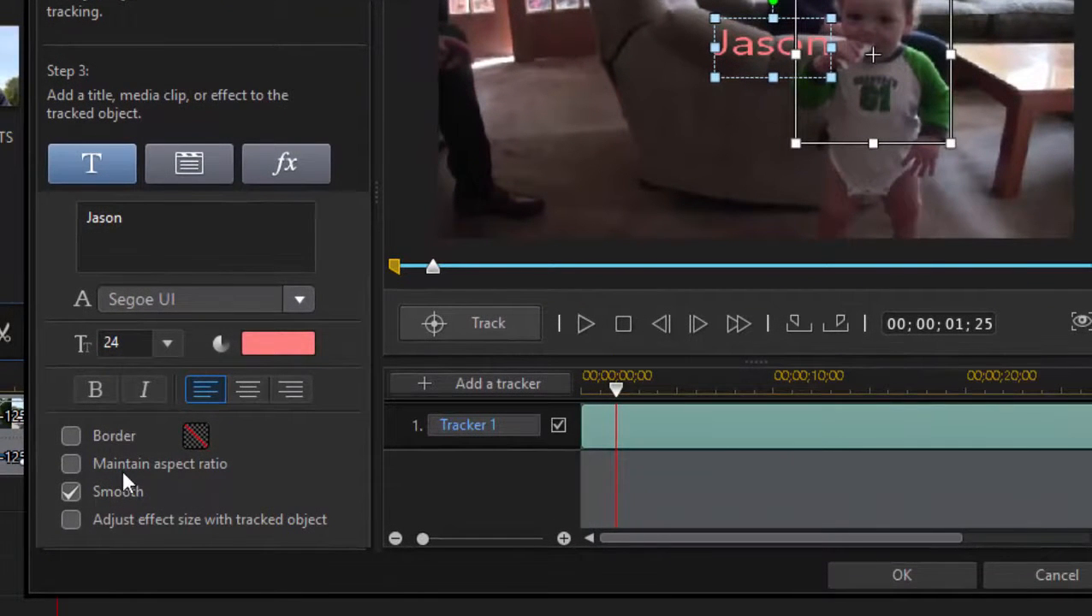
Move the Motion Tracker playhead to 00;00;00;00.
{"action": "left_click", "coordinate": [71, 520]}
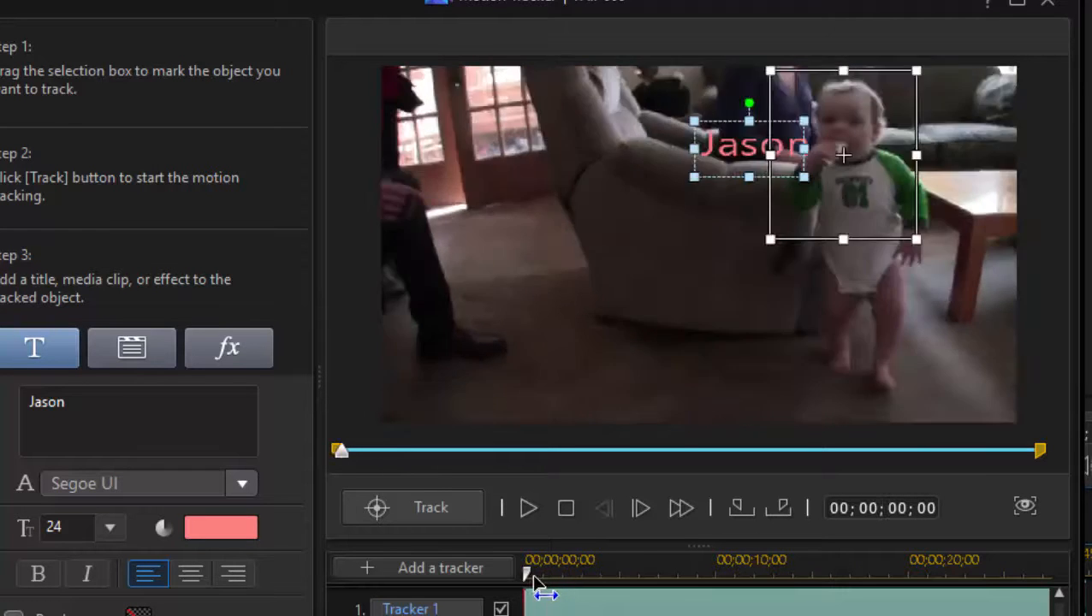
Play the tracked clip to watch the pink Jason title follow the toddler.
{"action": "left_click", "coordinate": [528, 507]}
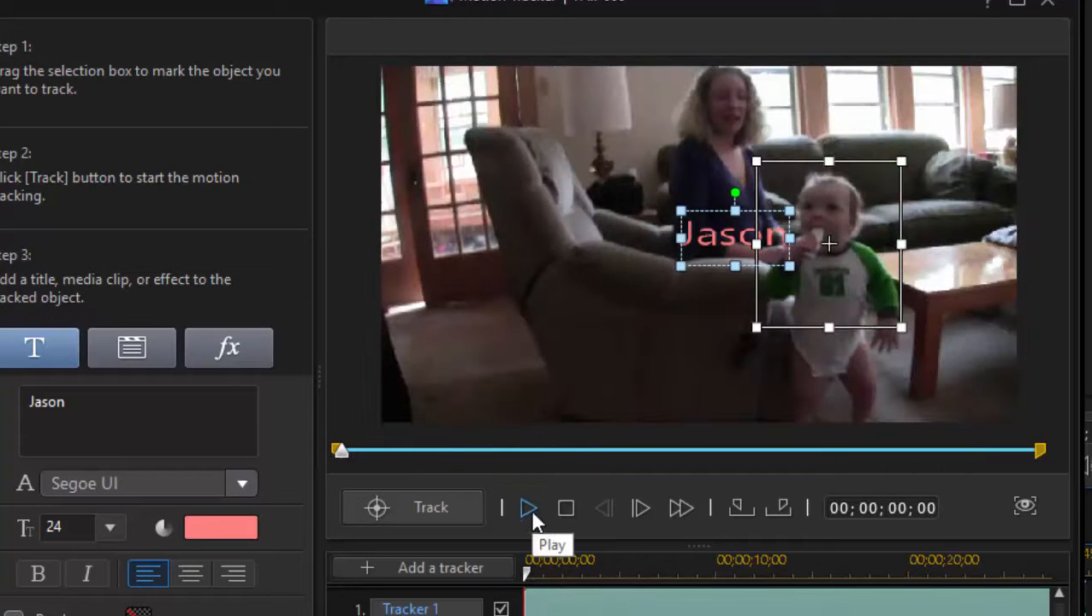
{"action": "left_click", "coordinate": [528, 507]}
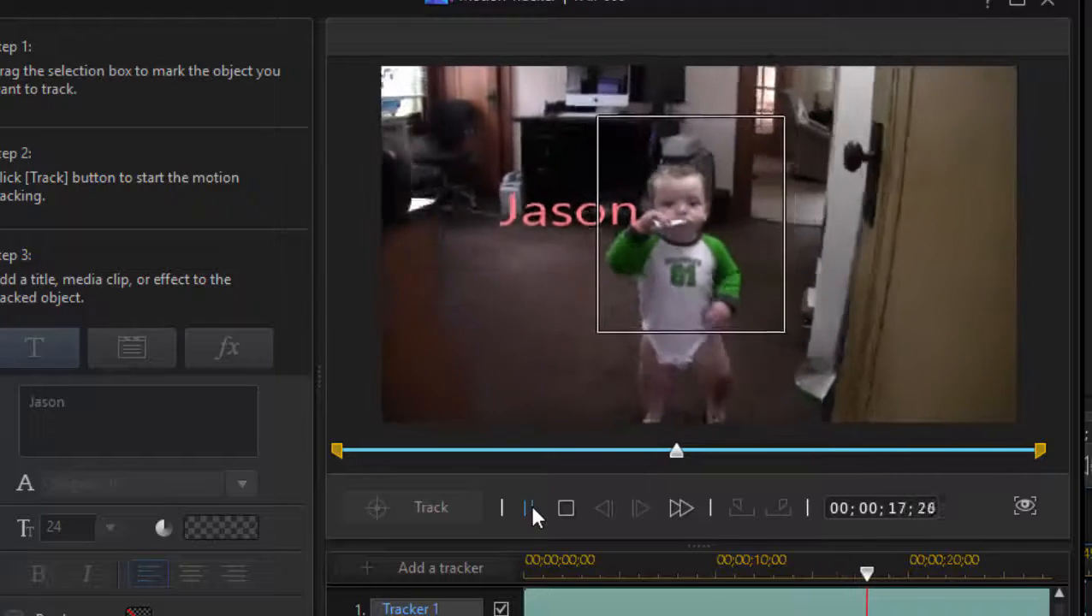
{"action": "left_click", "coordinate": [527, 508]}
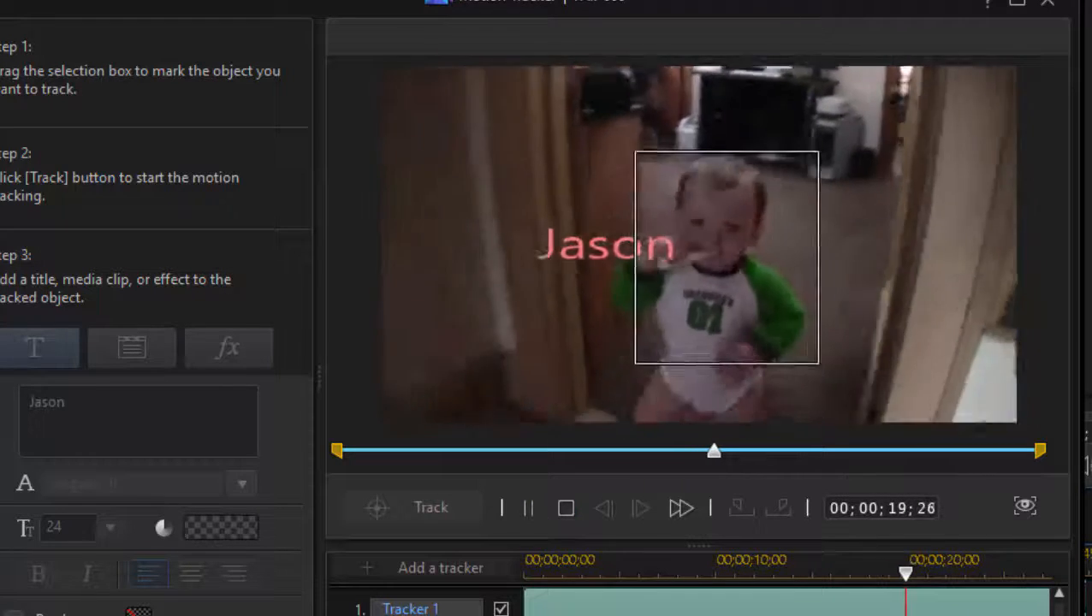